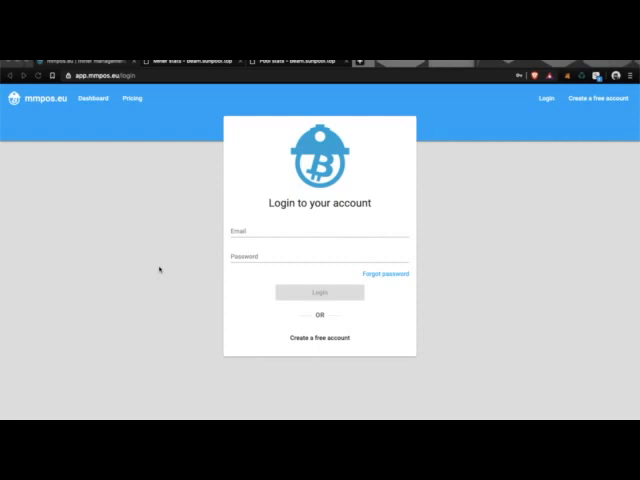
mouse_move(145, 145)
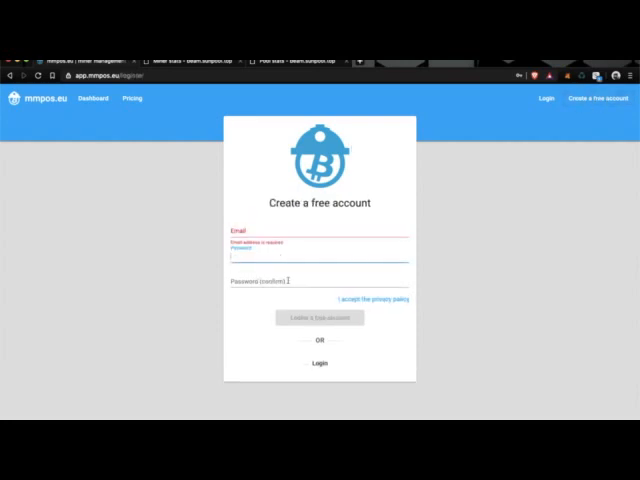
Step: Browse the account sign-up page and privacy policy, then return to sign-in
left_click(318, 318)
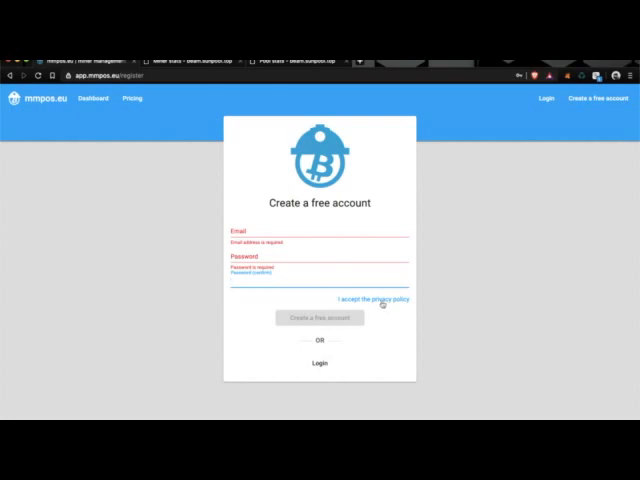
left_click(367, 298)
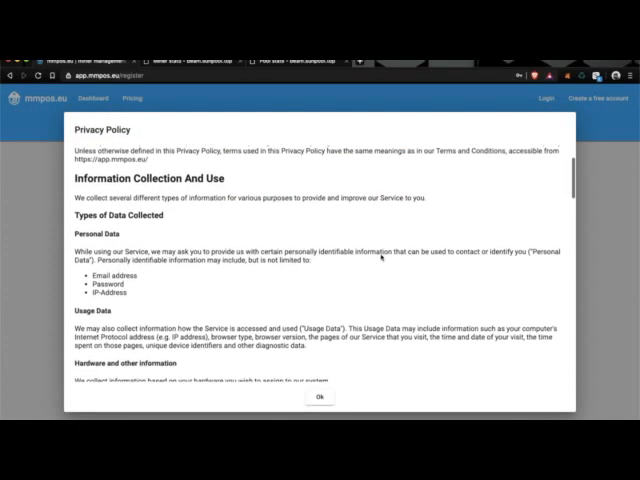
scroll("down", 3)
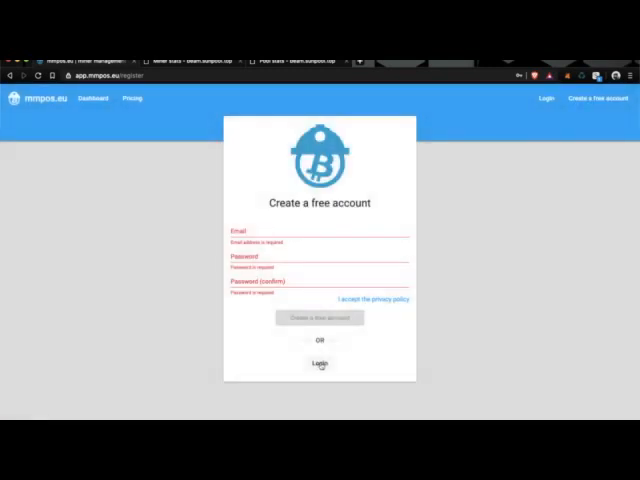
left_click(319, 362)
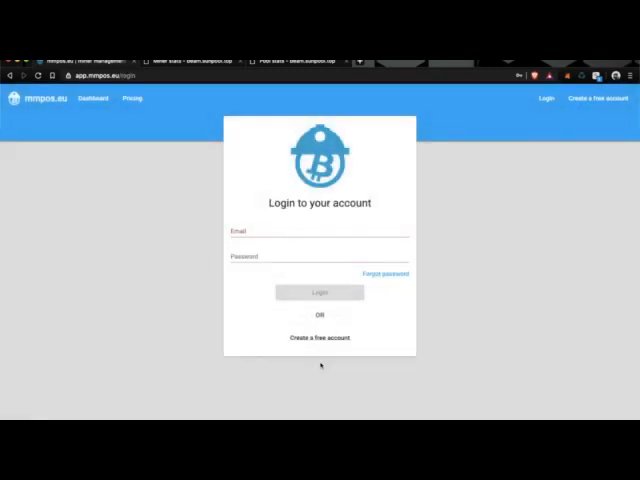
left_click(320, 237)
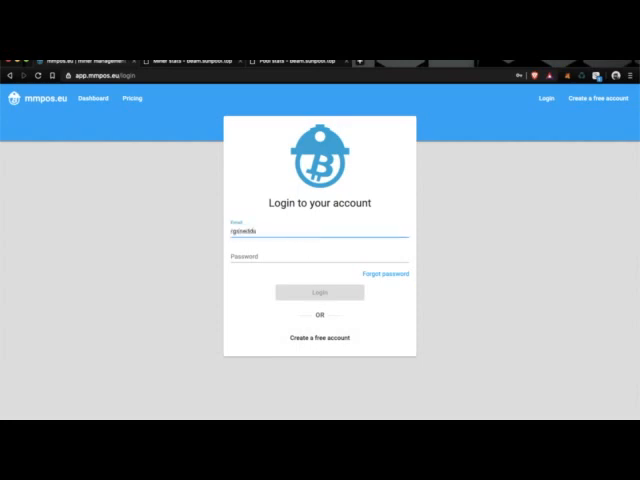
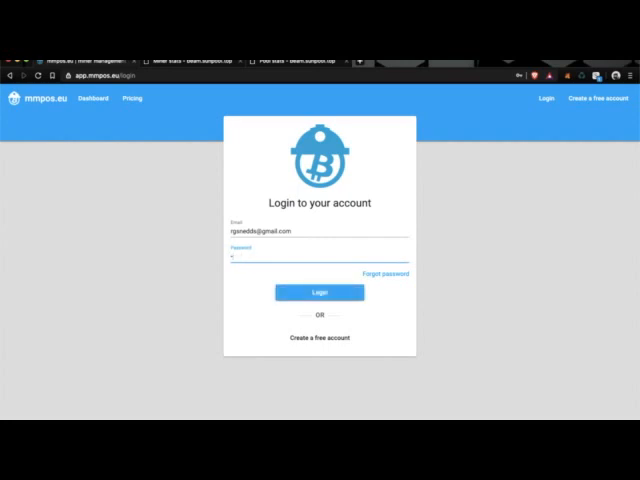
type("password")
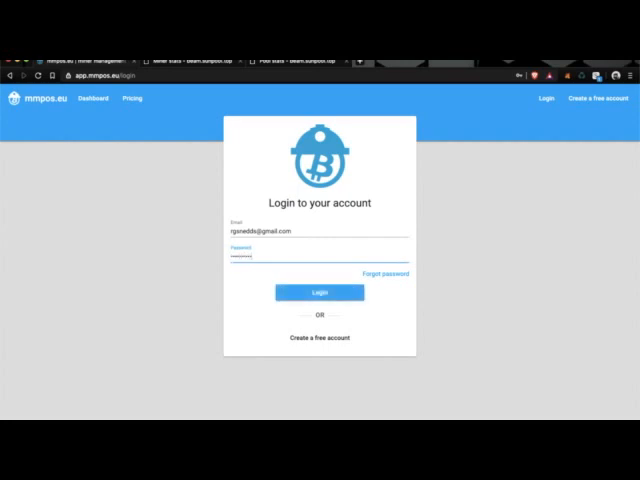
left_click(318, 292)
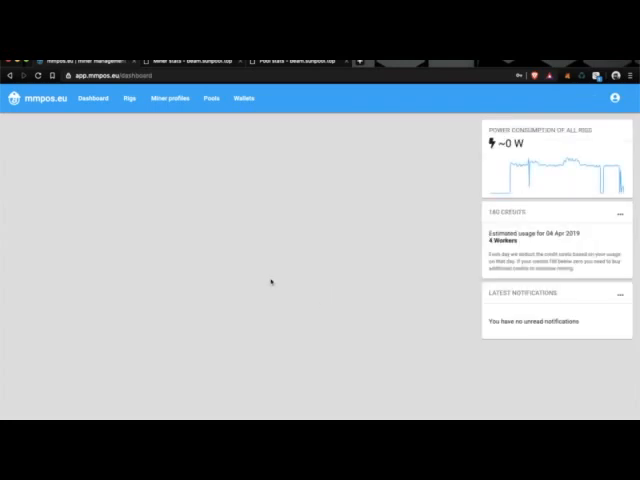
mouse_move(288, 248)
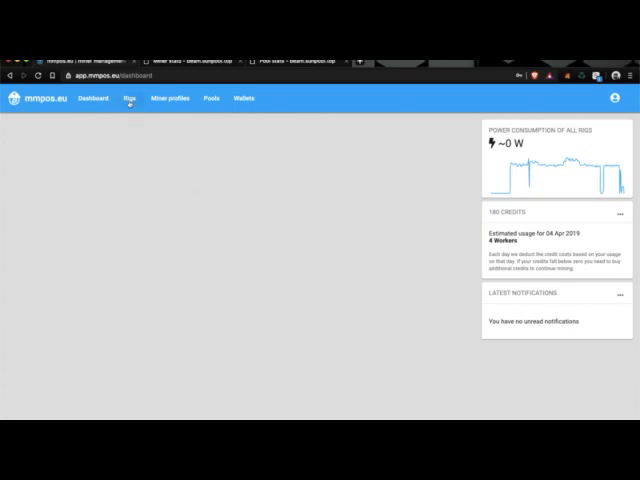
Step: From the Rigs page, start downloading the latest mmpOS image
left_click(128, 99)
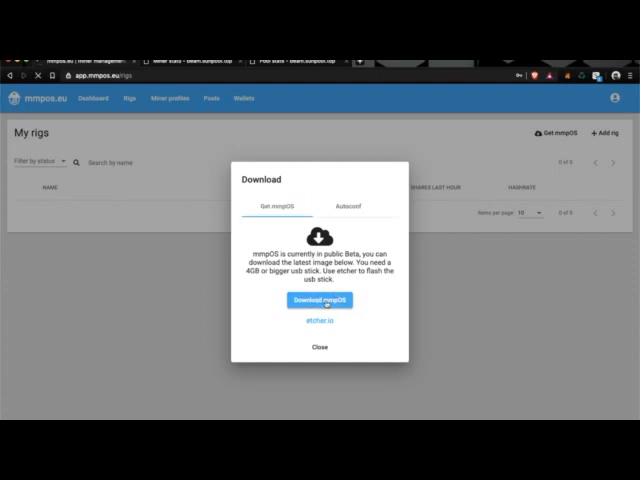
left_click(319, 300)
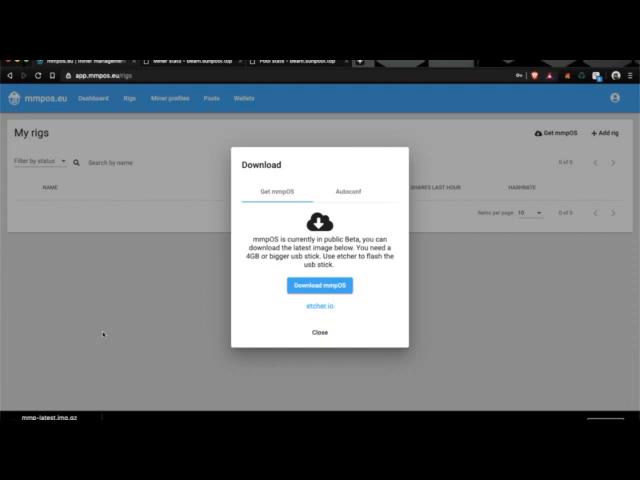
mouse_move(419, 83)
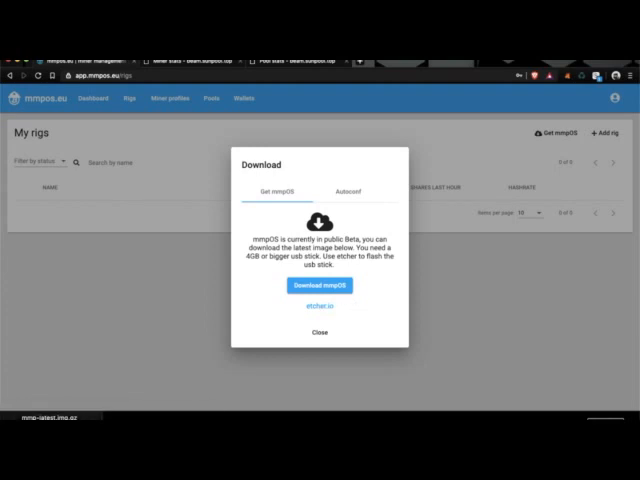
mouse_move(375, 357)
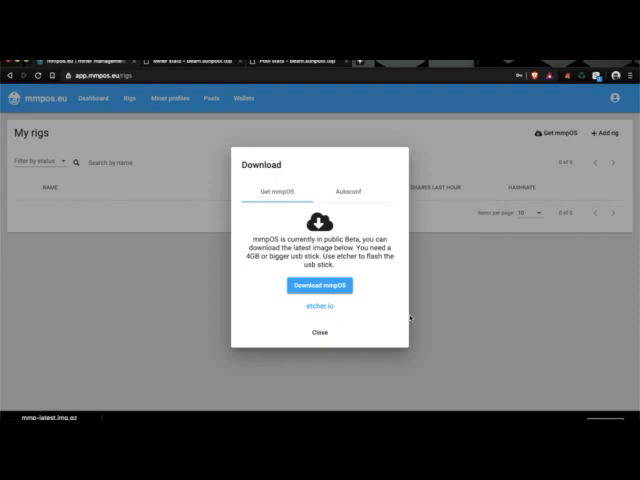
mouse_move(188, 257)
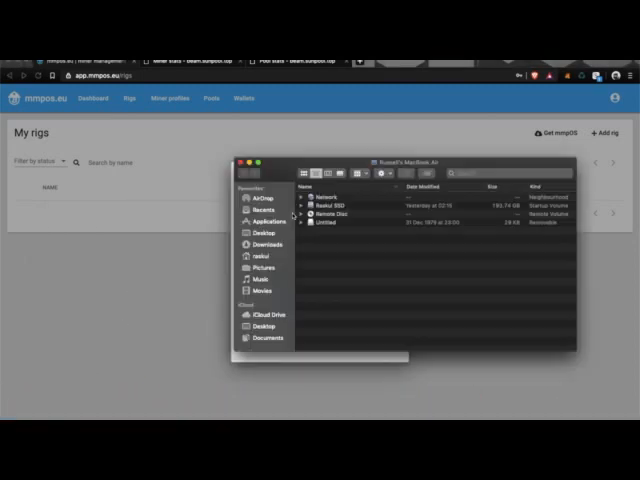
Step: Select balenaEtcher in the Applications folder and launch it
left_click(264, 221)
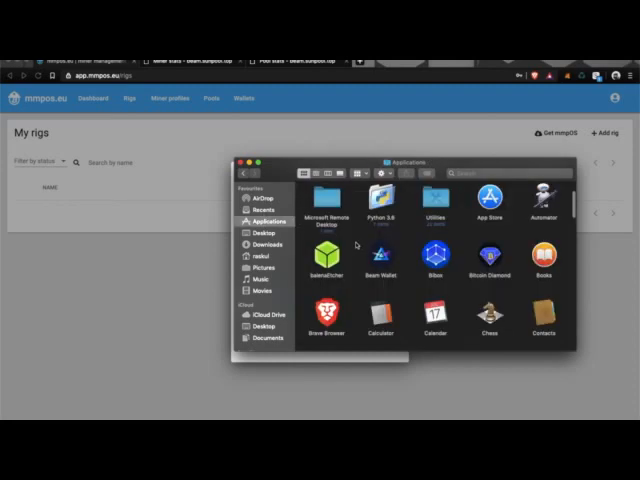
left_click(326, 258)
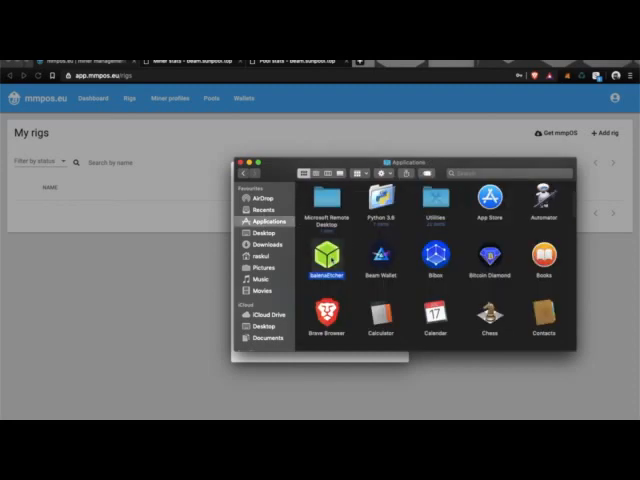
left_click(549, 133)
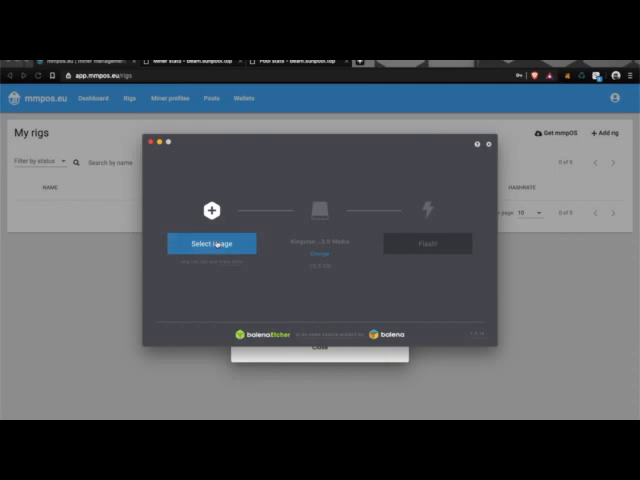
Step: Load mmp-latest.img from the Desktop as balenaEtcher's source image
left_click(211, 243)
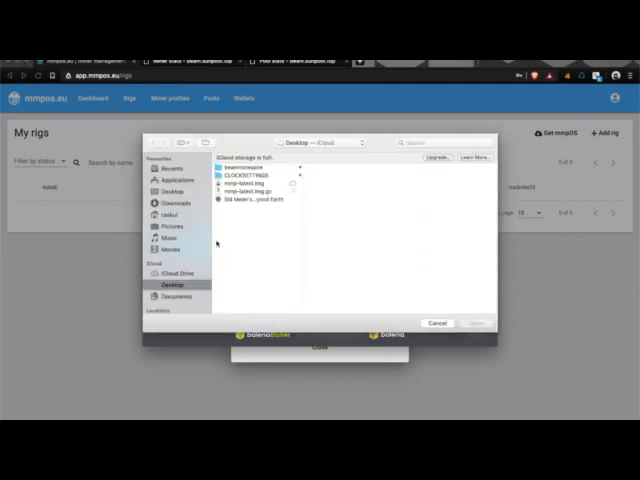
left_click(240, 192)
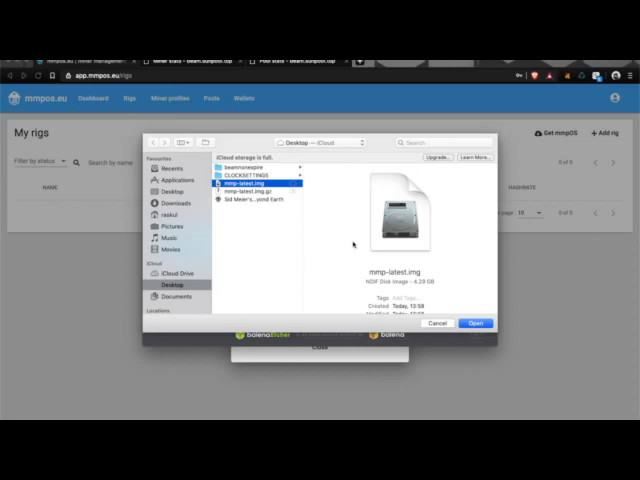
left_click(476, 323)
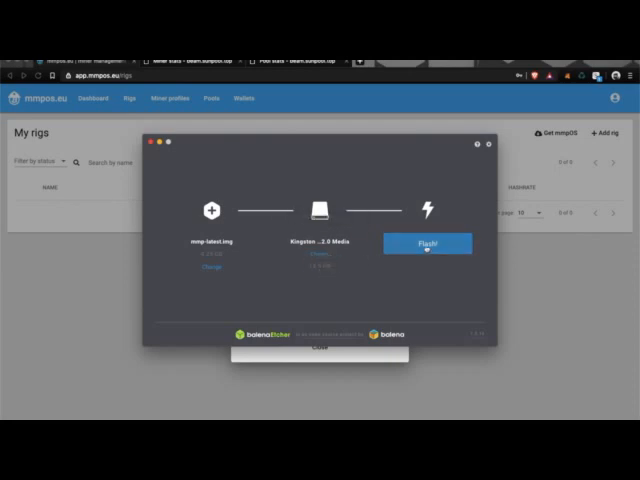
Step: Flash mmp-latest.img to the Kingston drive, approving the administrator password prompt
left_click(426, 243)
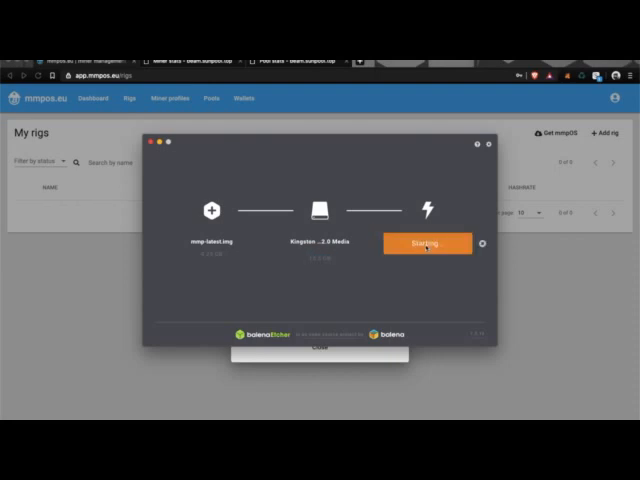
left_click(425, 243)
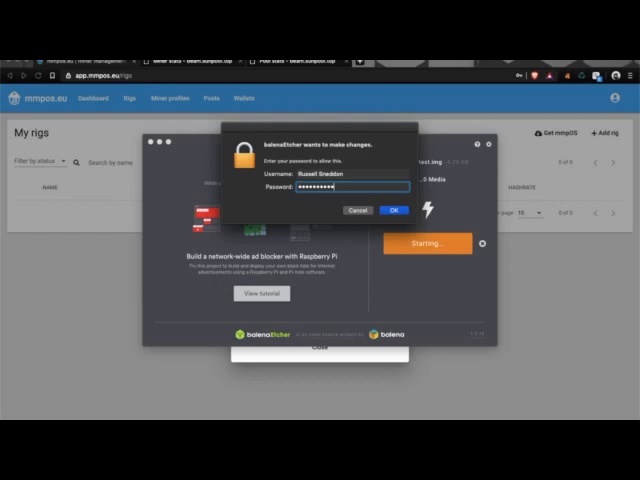
left_click(397, 210)
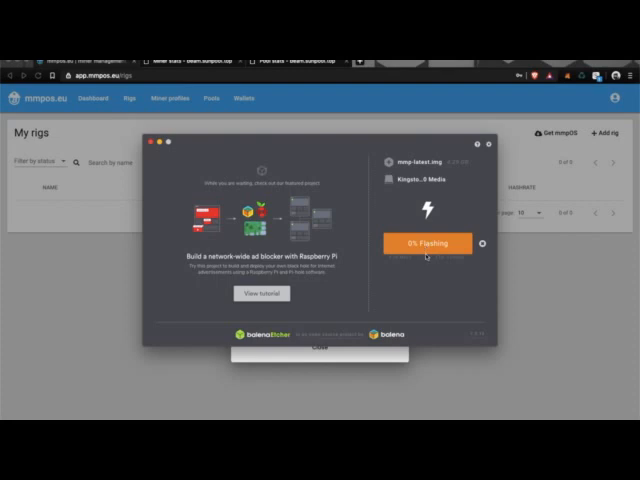
mouse_move(438, 143)
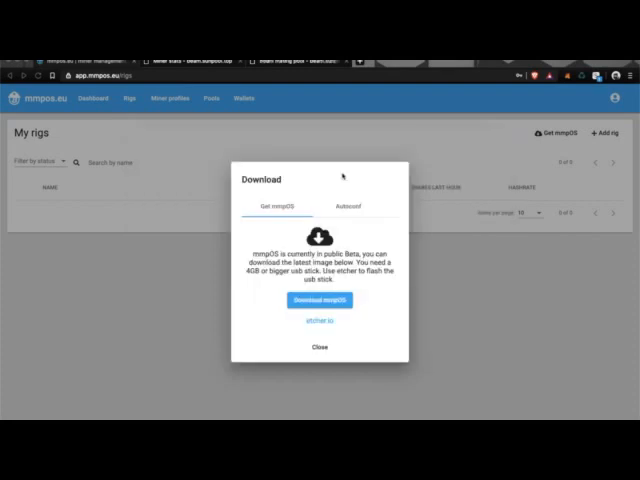
mouse_move(352, 192)
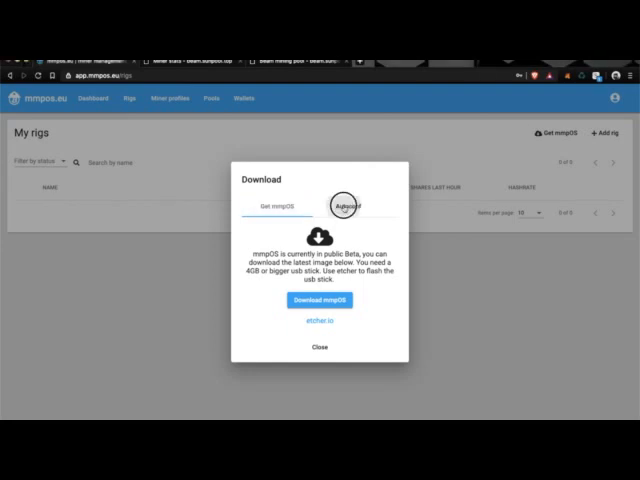
Step: Generate autoconf.txt from the Autoconf tab and save it to the Untitled volume
left_click(348, 205)
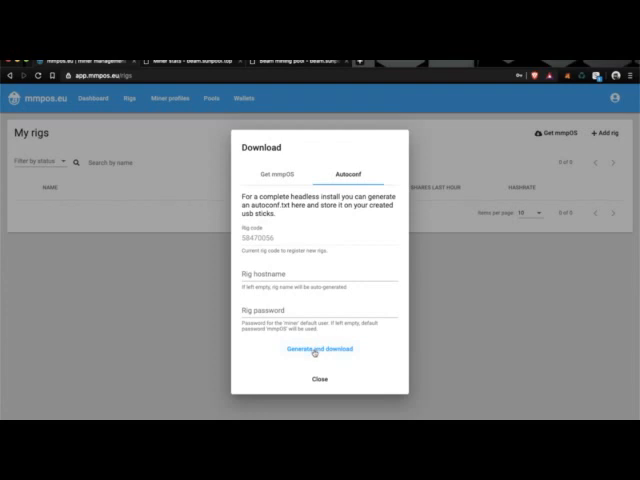
left_click(318, 349)
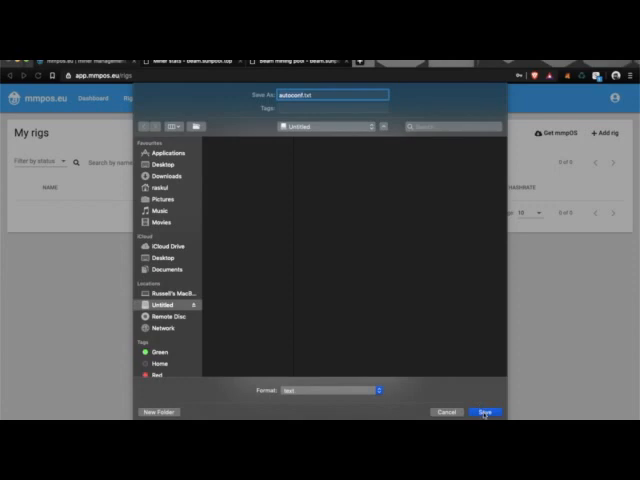
left_click(485, 411)
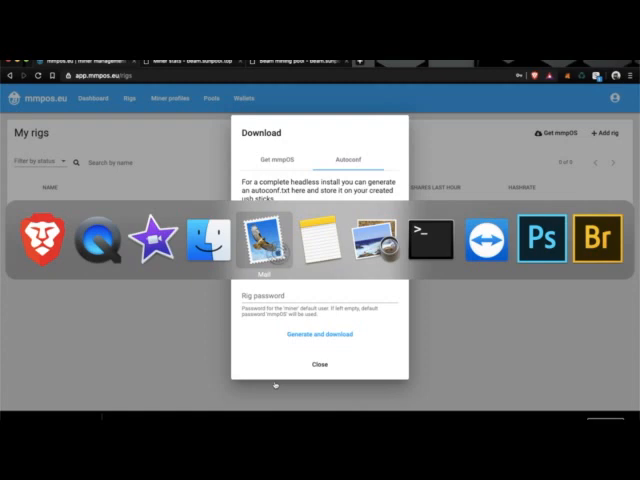
mouse_move(206, 240)
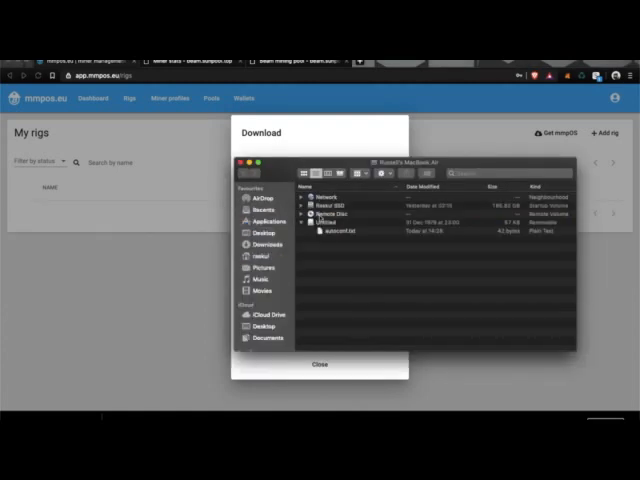
Step: Eject the Untitled removable volume via its Finder context menu
right_click(340, 221)
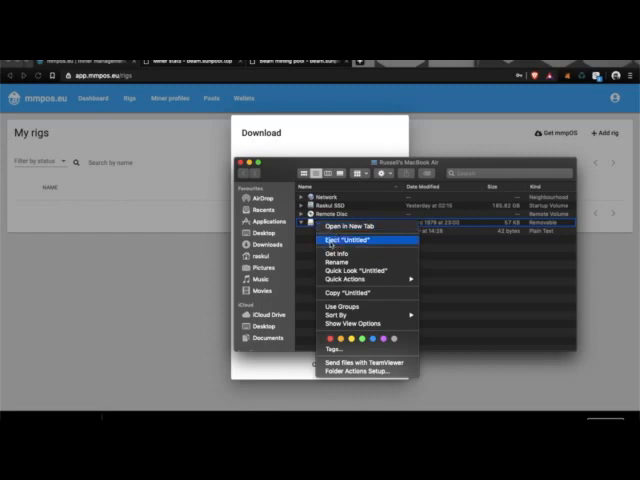
left_click(346, 239)
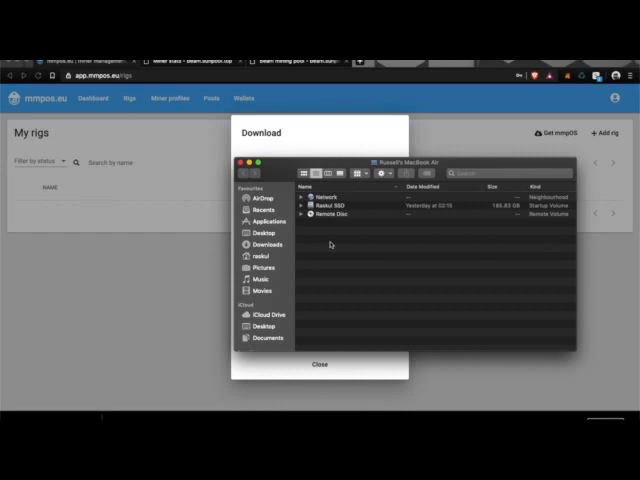
mouse_move(331, 244)
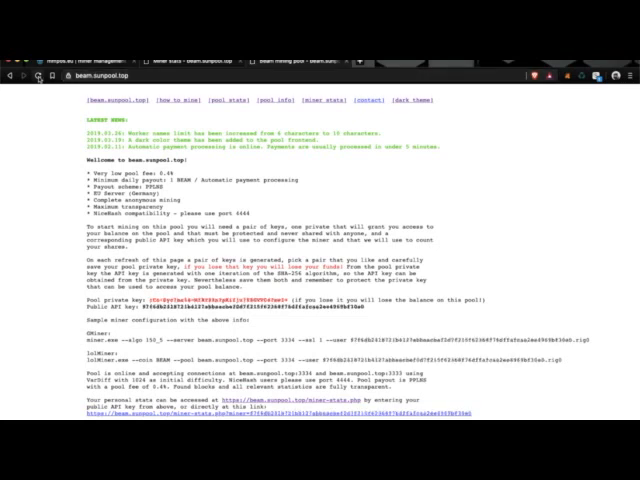
Step: Copy the newly generated pool private key on beam.sunpool.top
scroll("down", 3)
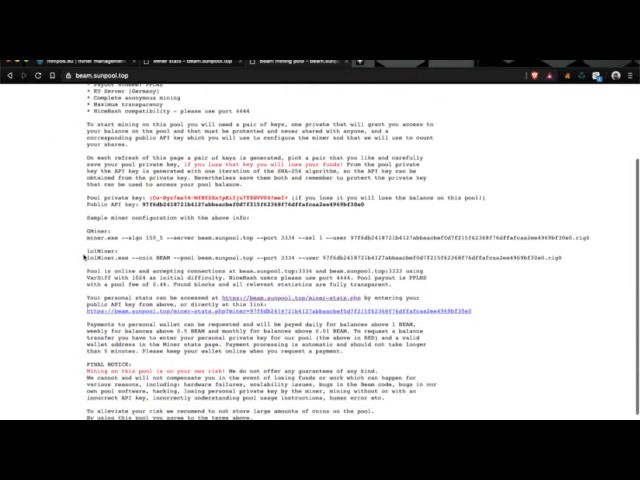
scroll("up", 3)
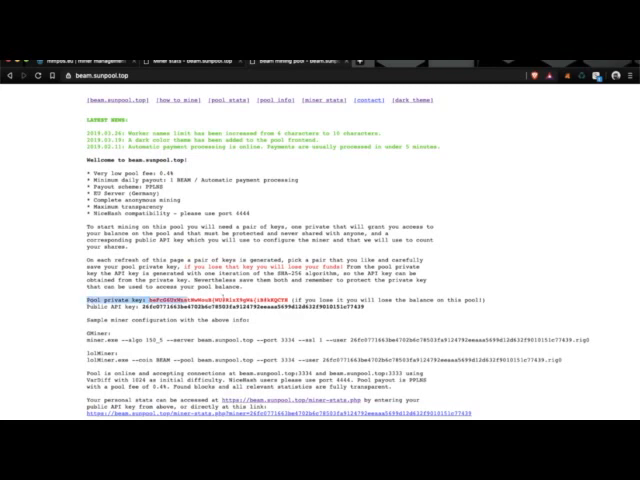
right_click(200, 301)
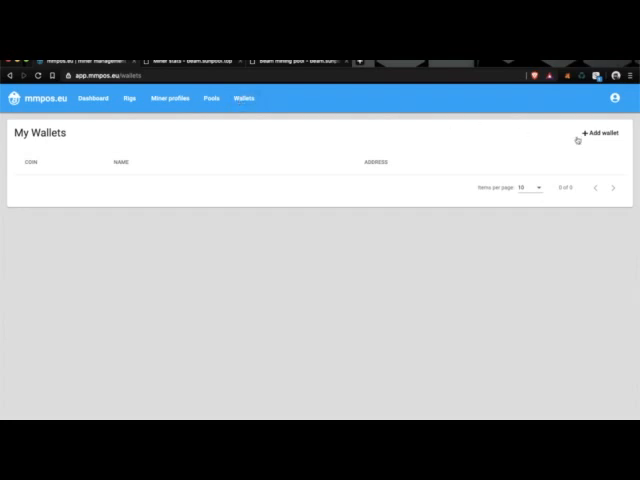
Step: Create a Beam wallet named 'raskul' with the pasted address
left_click(590, 133)
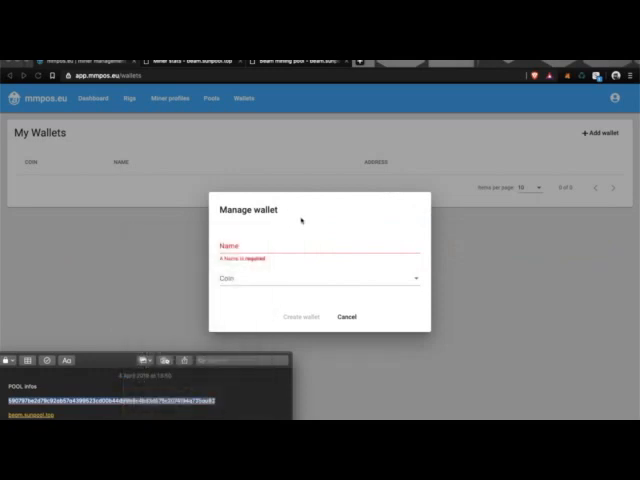
type("raskul")
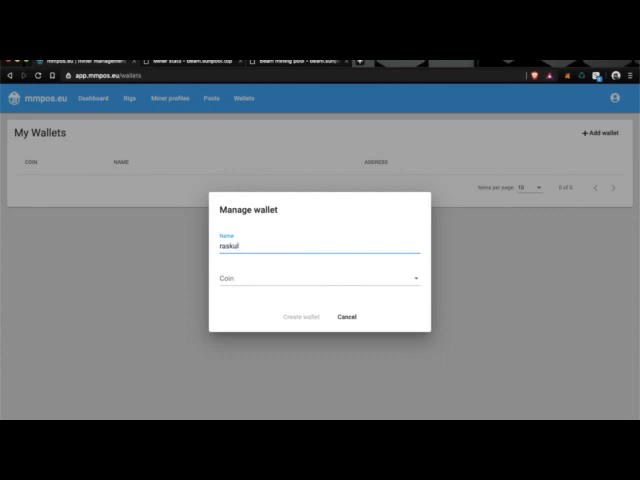
left_click(318, 278)
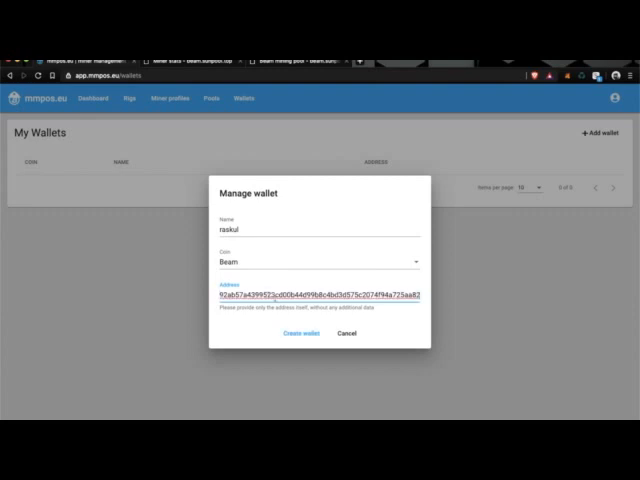
left_click(302, 333)
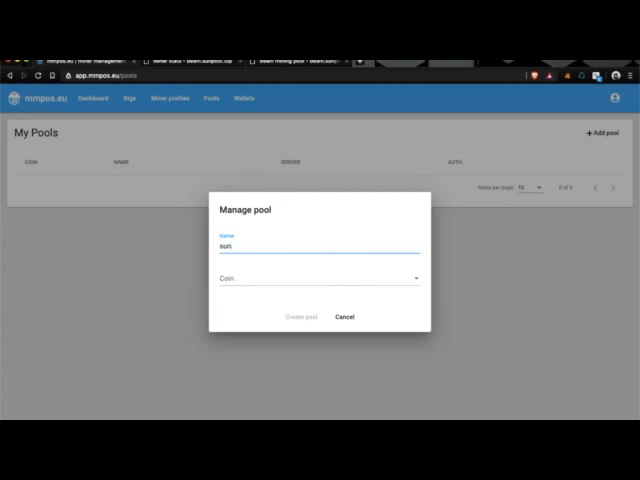
Step: Create Beam pool 'sunpool' at beam.sunpool.top port 3333 with SSL enabled
type("sunpoil")
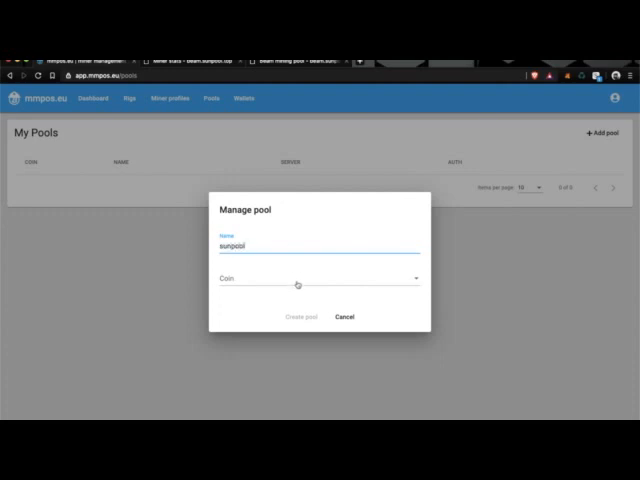
type("beam")
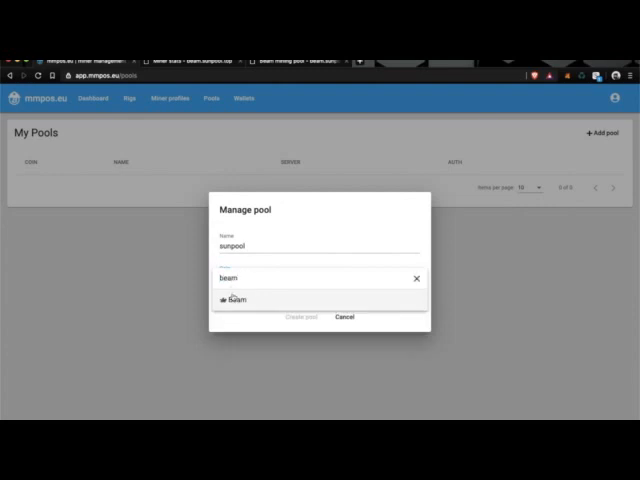
left_click(238, 300)
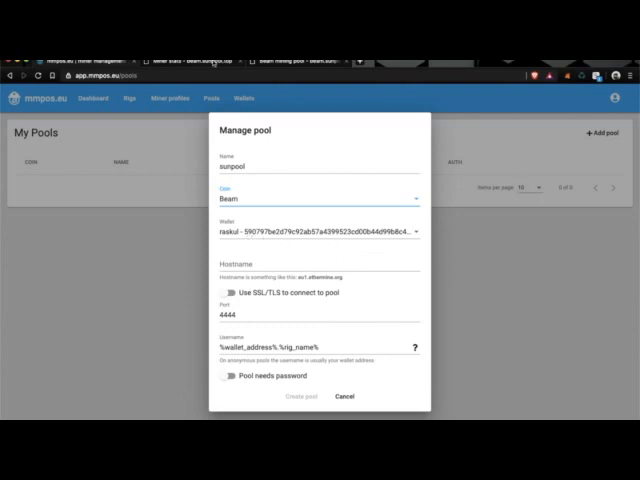
left_click(318, 268)
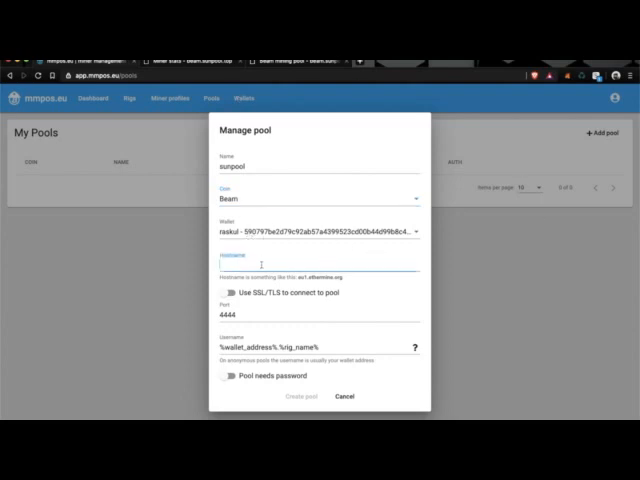
type("beam.sunpool.to")
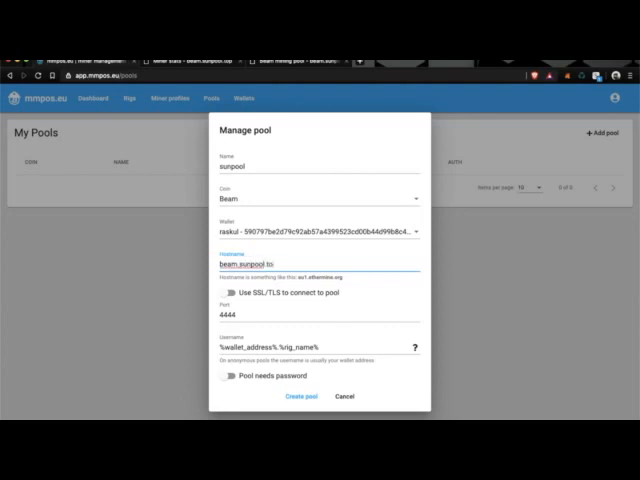
left_click(230, 292)
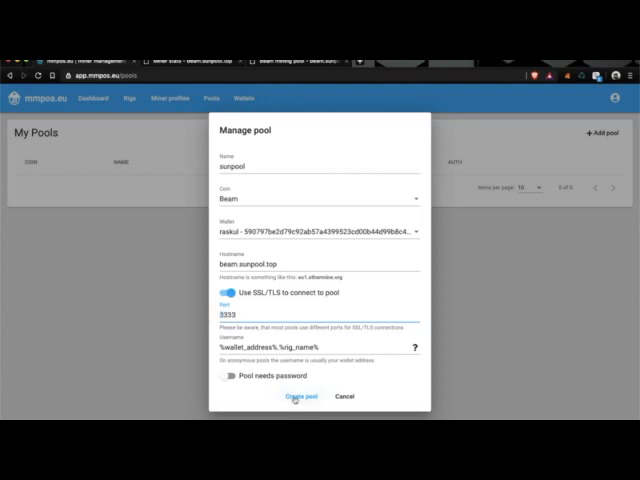
left_click(290, 396)
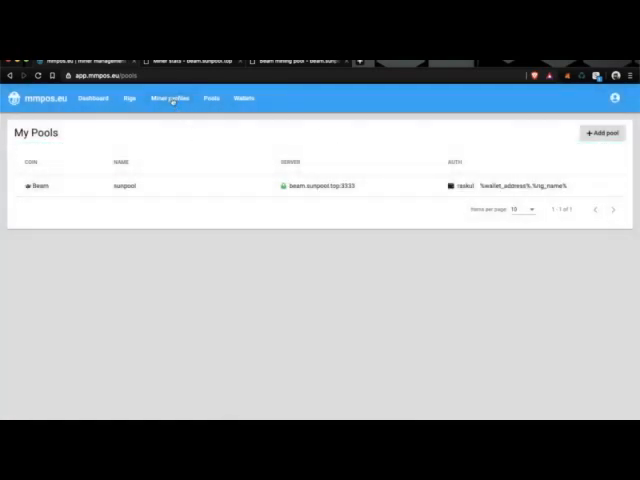
Step: Create miner profile 'raskul sunpool' for Beam using gminer on the sunpool pool
left_click(170, 98)
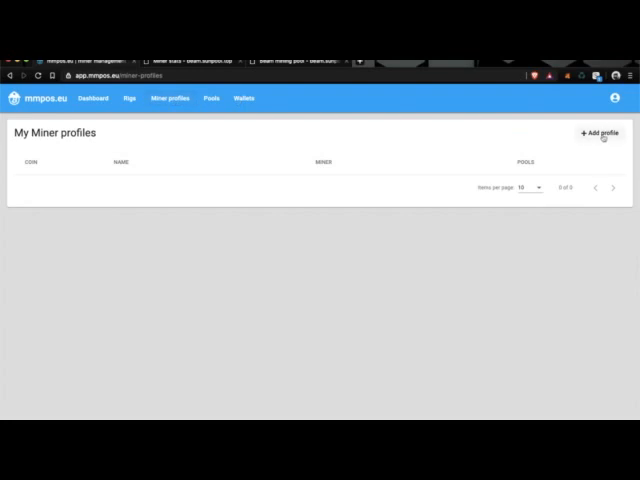
left_click(597, 132)
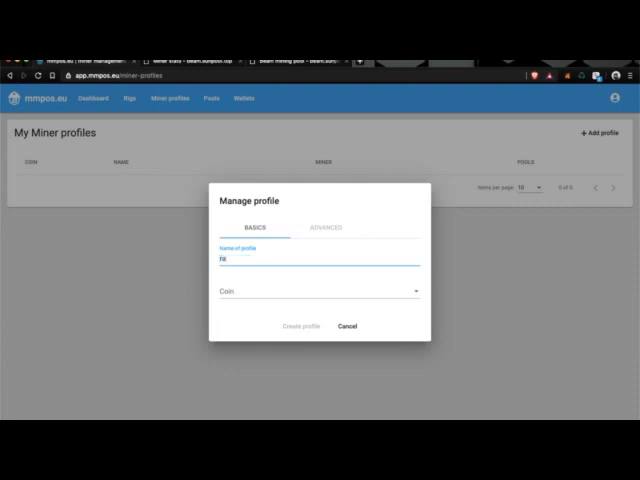
type("raskul sunpoo")
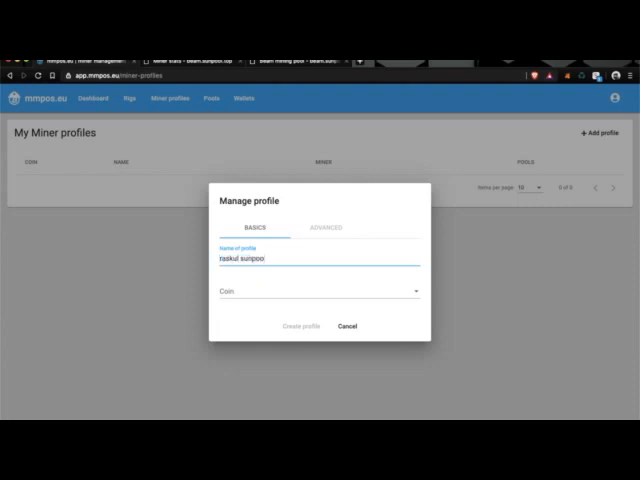
left_click(318, 291)
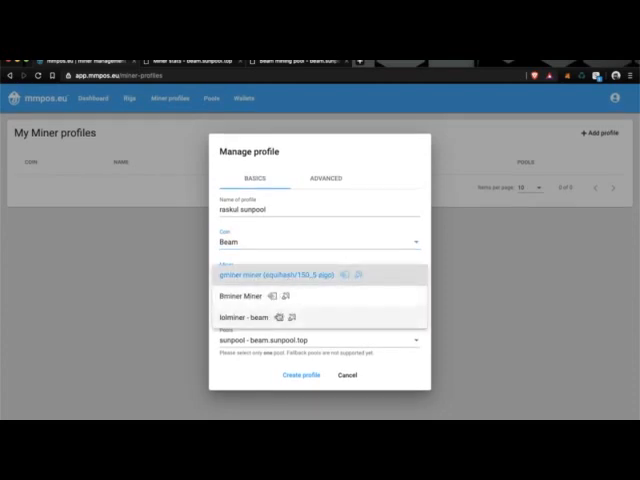
left_click(242, 314)
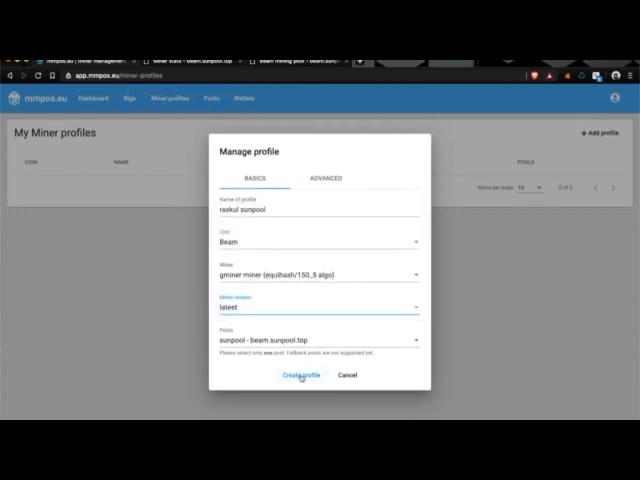
left_click(301, 375)
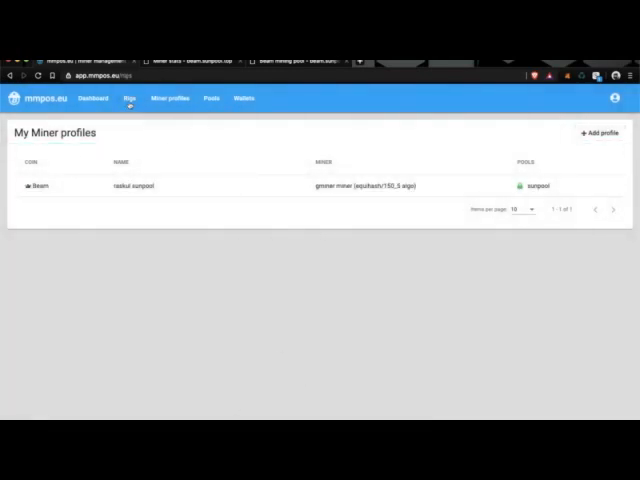
Step: Assign the raskul sunpool profile to rig raskul with fan management at 50 minimum, 80 target
left_click(128, 98)
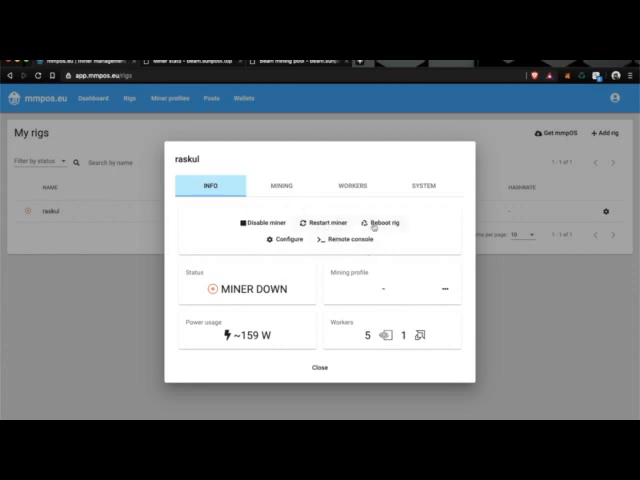
left_click(283, 238)
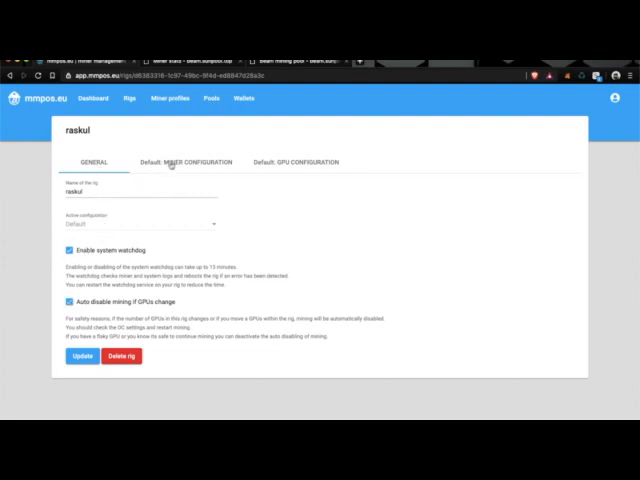
left_click(185, 161)
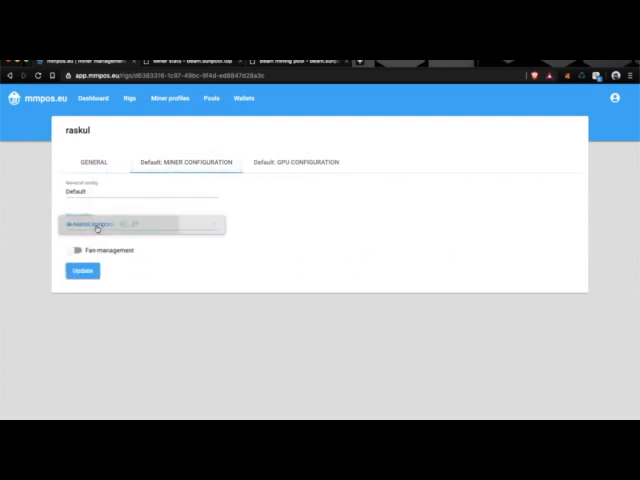
left_click(70, 250)
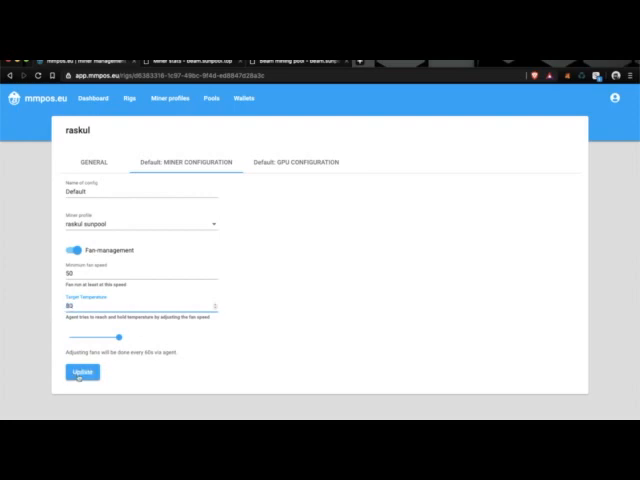
left_click(82, 372)
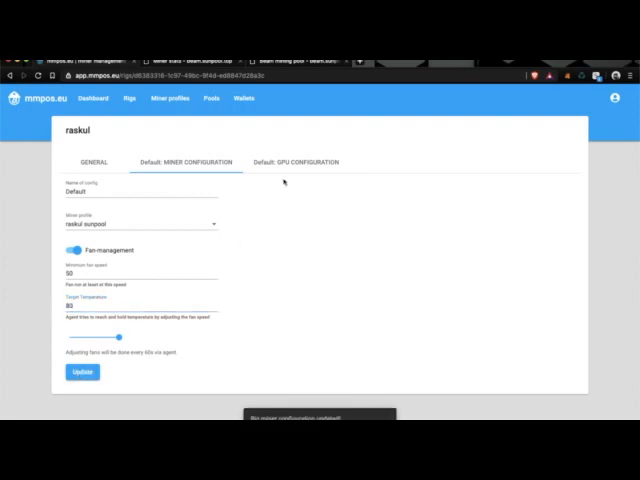
Step: Show rig raskul's GPU configuration listing all six cards and the overclock presets
left_click(296, 161)
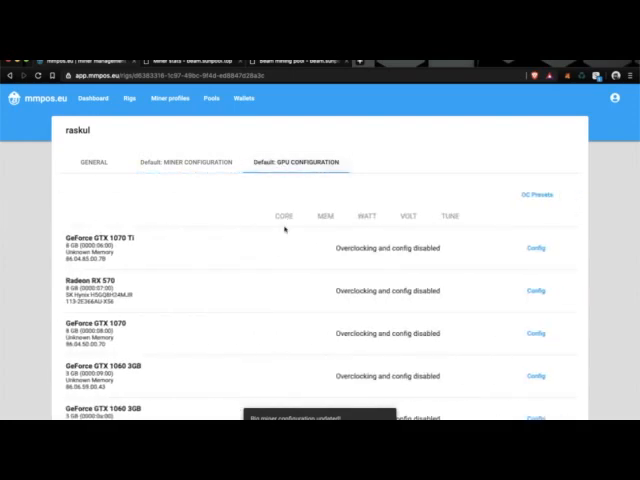
scroll("down", 3)
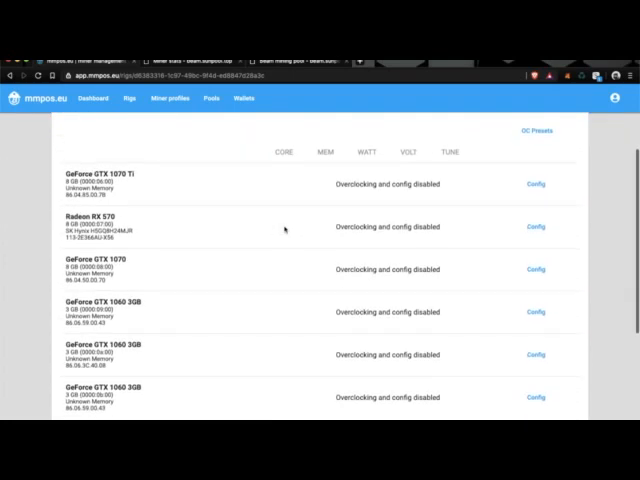
scroll("down", 3)
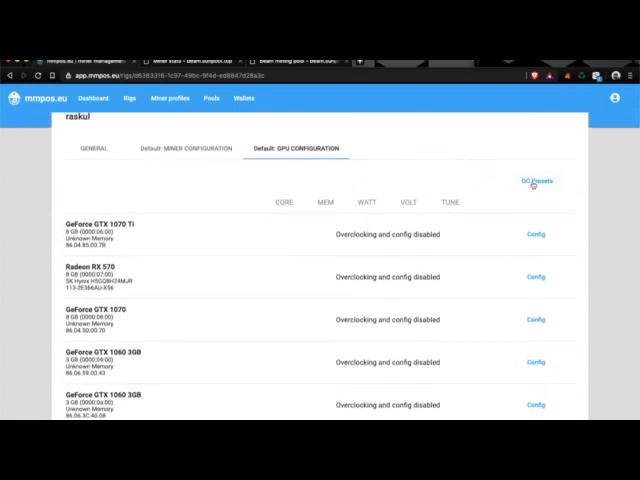
left_click(537, 180)
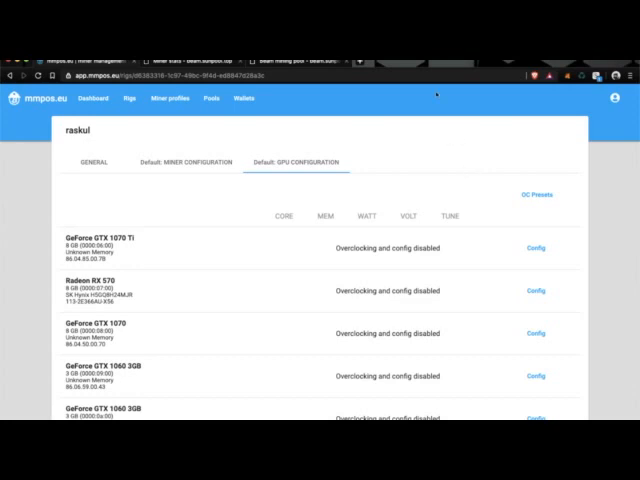
mouse_move(390, 142)
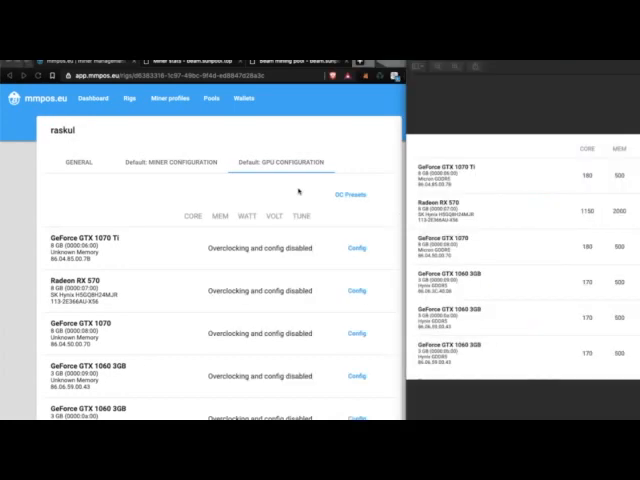
scroll("down", 3)
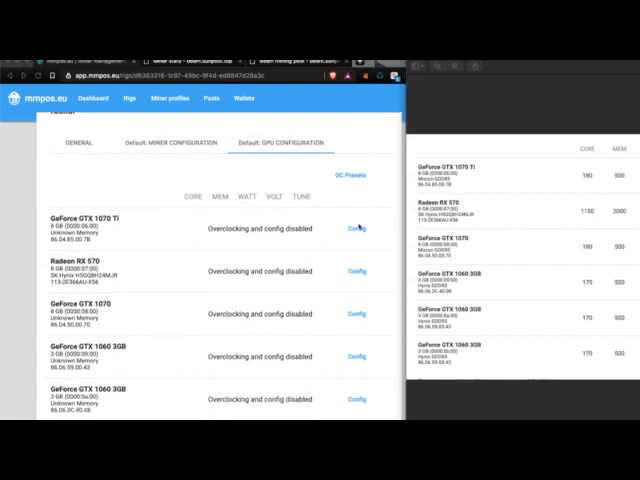
scroll("down", 3)
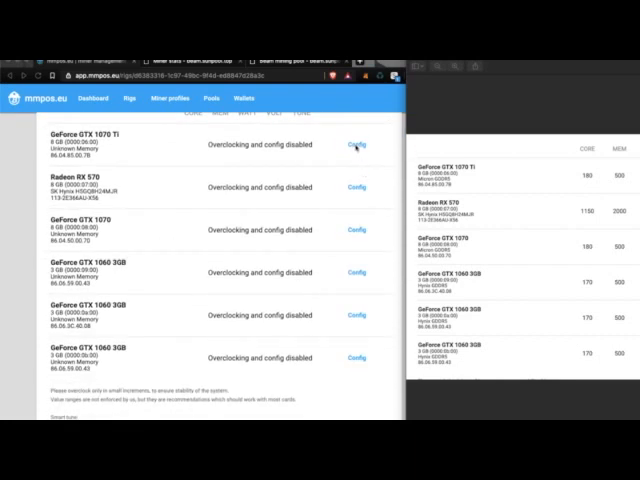
Step: Apply core 180, memory 500, 120 W to the GTX 1070 Ti with smart tune off
left_click(355, 144)
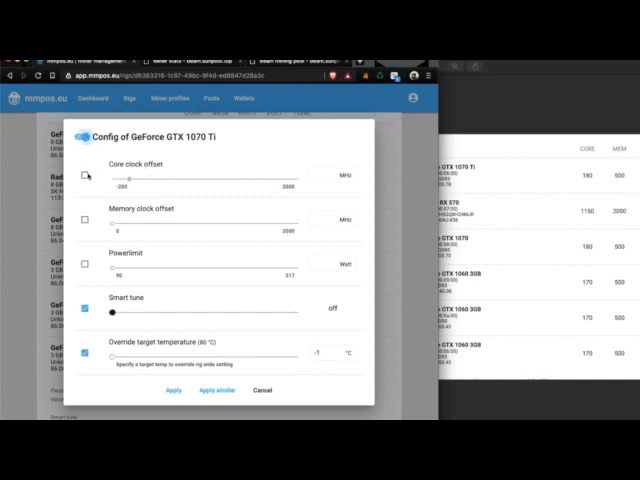
left_click(84, 176)
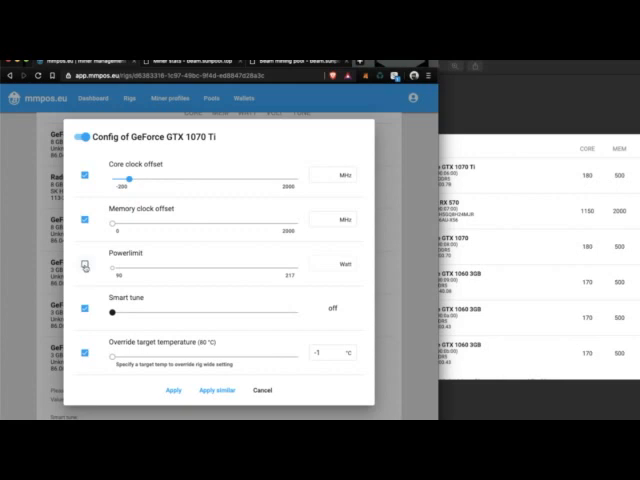
left_click(333, 175)
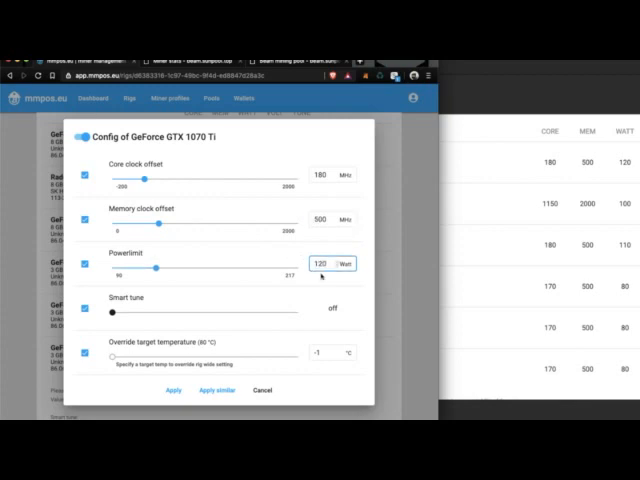
left_click(83, 305)
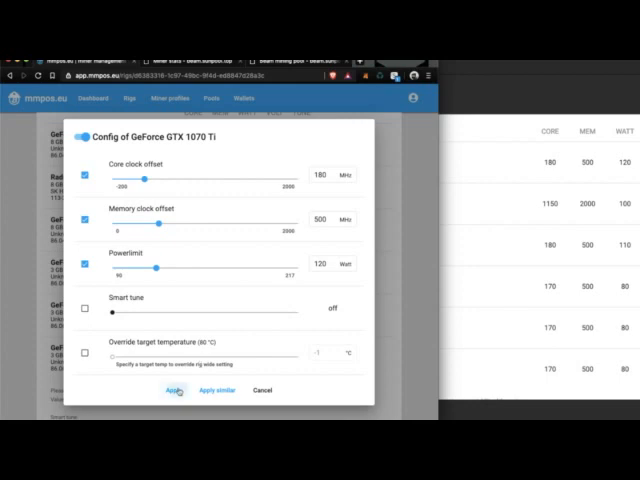
left_click(174, 391)
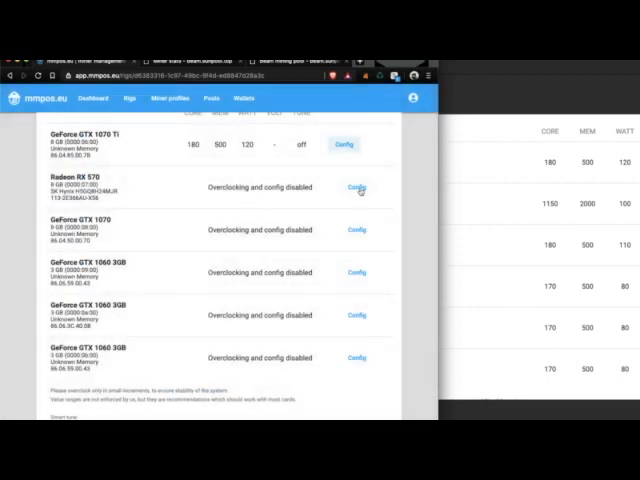
Step: Apply core 1150, memory 2000, 100 W, 900 mV to the RX 570, no temperature override
left_click(356, 187)
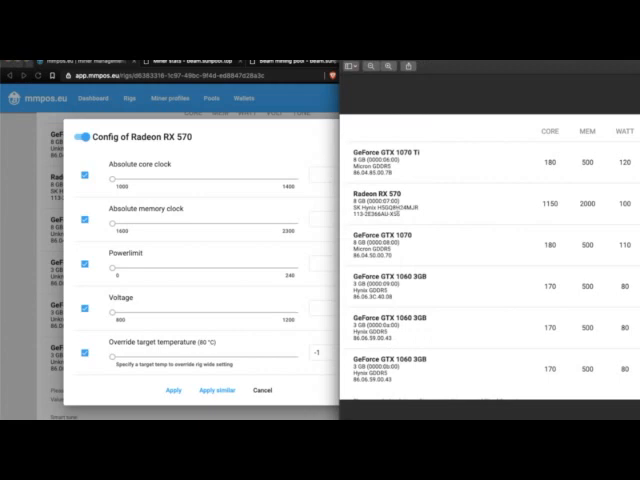
mouse_move(207, 173)
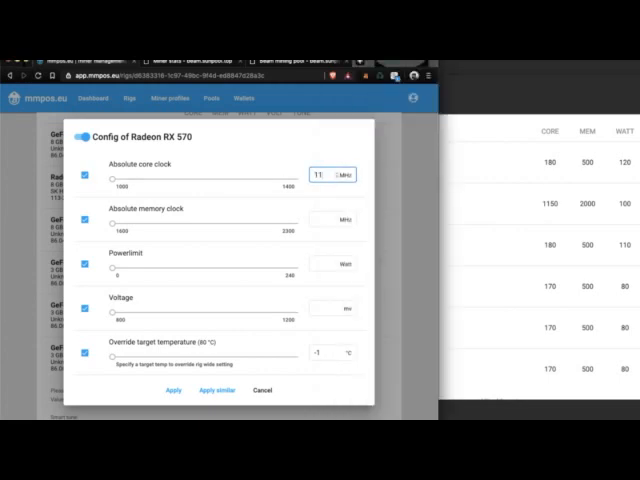
left_click_drag(112, 178, 183, 178)
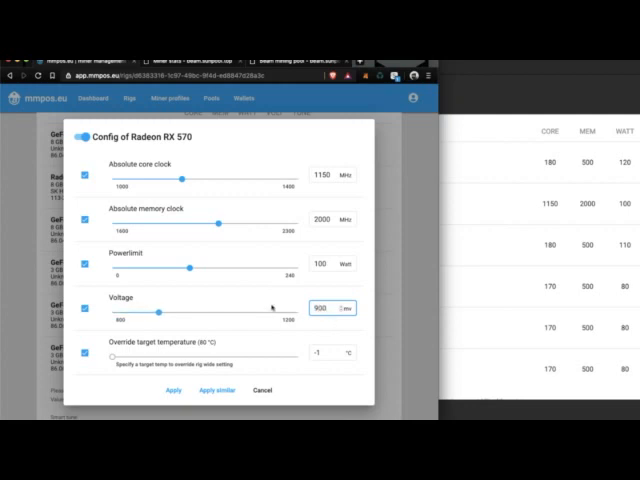
mouse_move(110, 340)
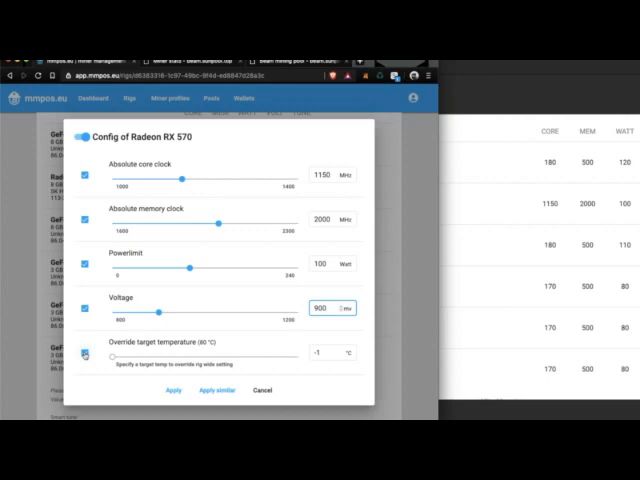
left_click(82, 353)
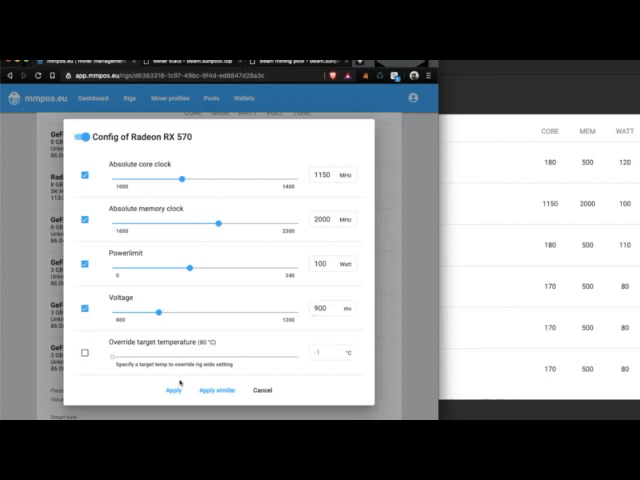
left_click(173, 390)
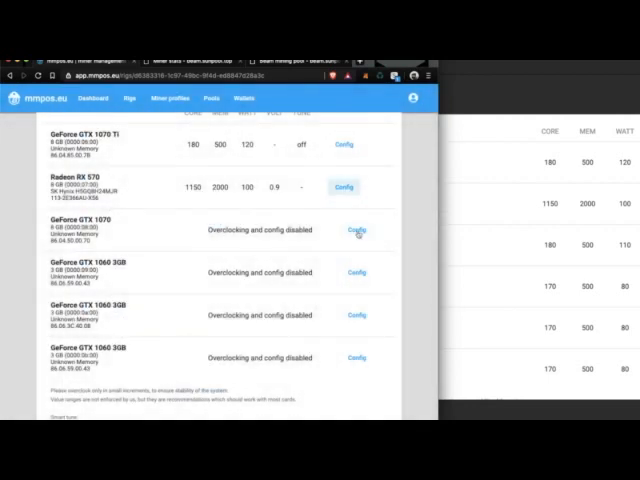
Step: Apply core 180, memory 500 and 110 W to the GTX 1070 with smart tune off
left_click(355, 231)
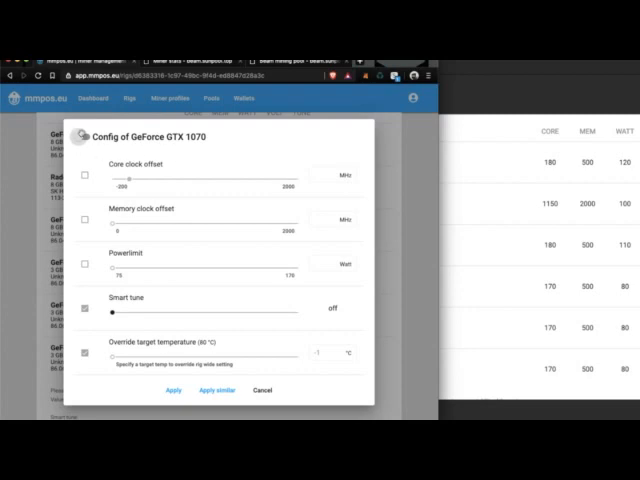
left_click(88, 176)
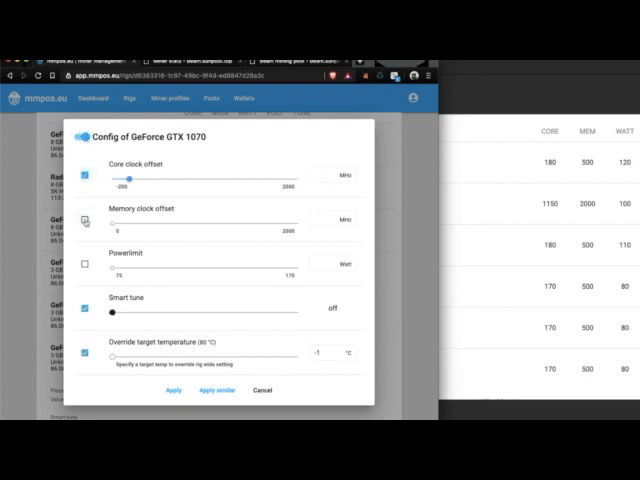
left_click(84, 262)
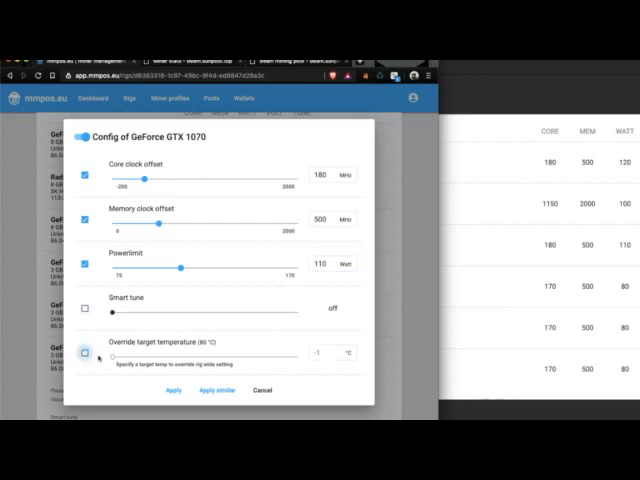
left_click(262, 390)
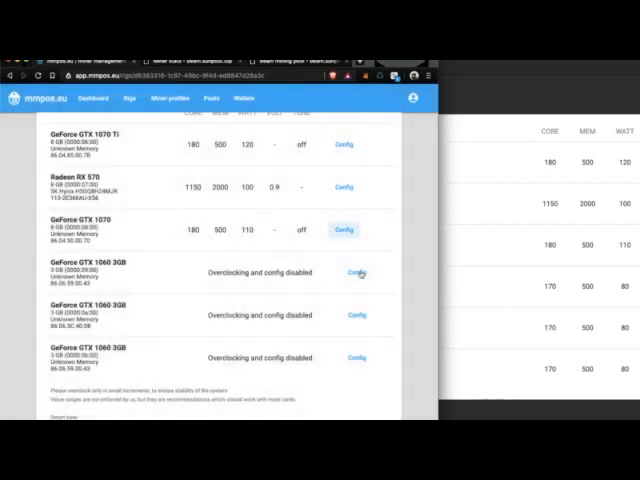
Step: Apply core 170, memory 500 and 80 W to all three GTX 1060 3GB cards
left_click(356, 272)
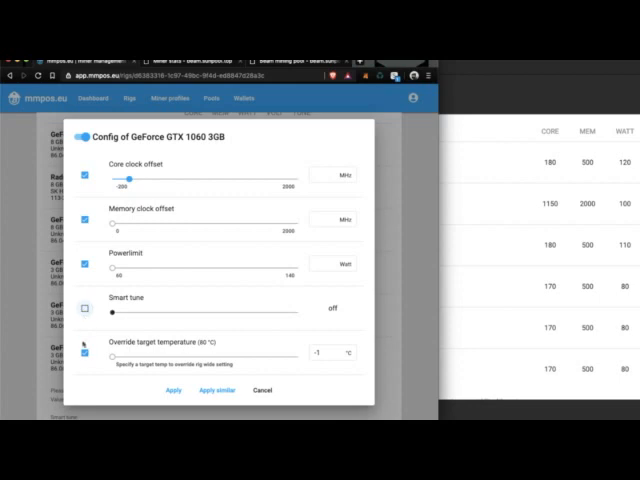
left_click(305, 176)
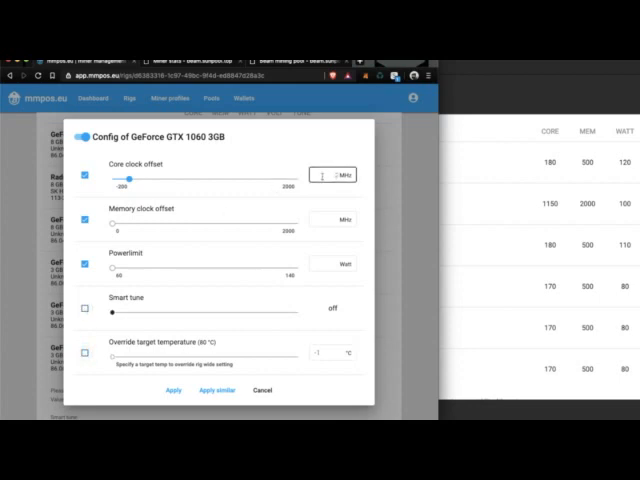
type("170")
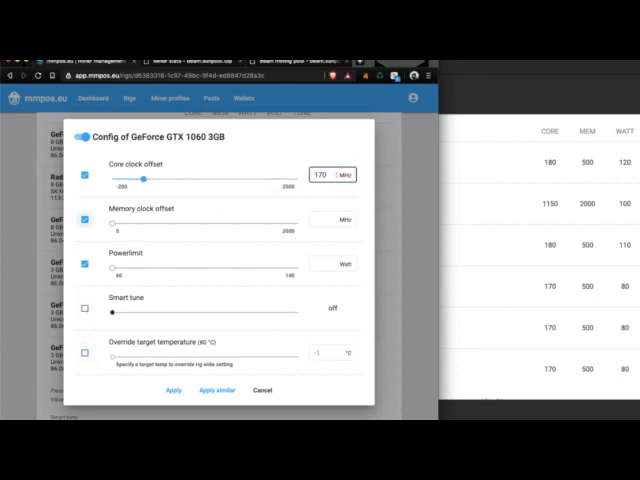
left_click(333, 219)
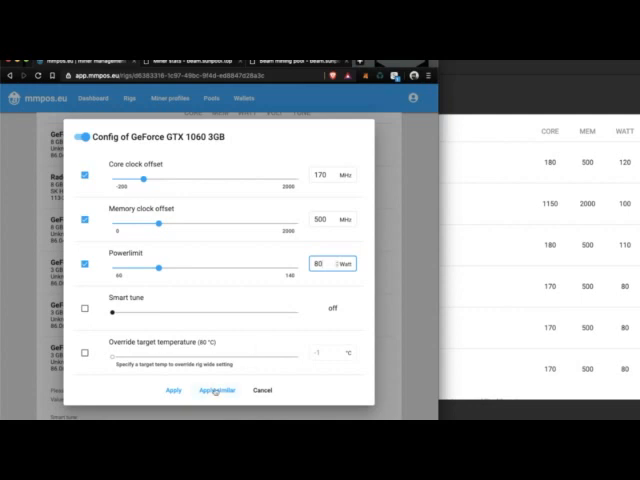
left_click(216, 390)
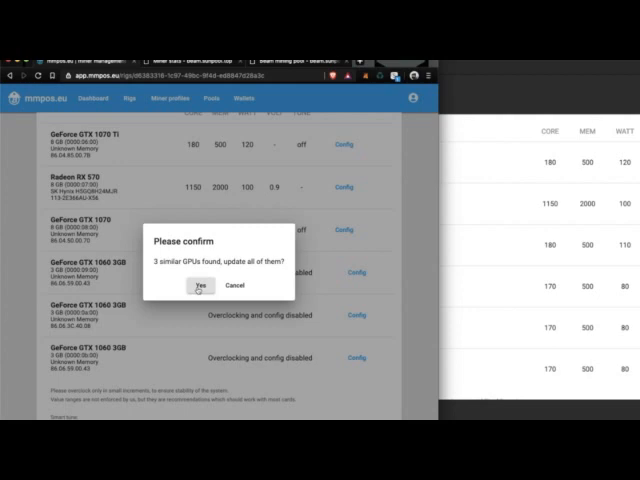
left_click(200, 285)
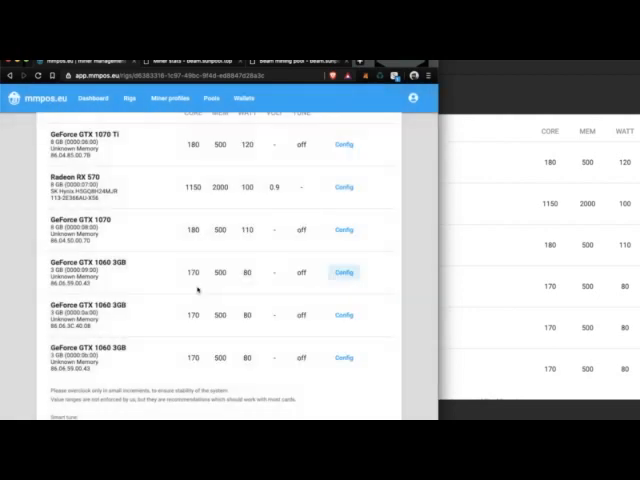
Step: Check the dashboard's ~766 W draw, then the raskul worker's ~22 Sol/s on Sunpool
scroll("down", 3)
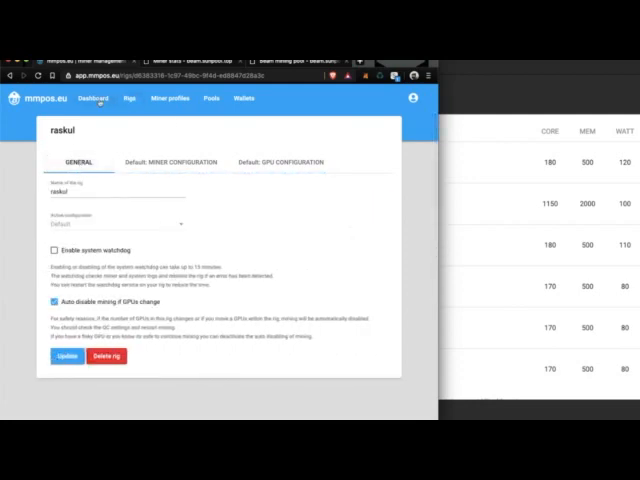
left_click(96, 98)
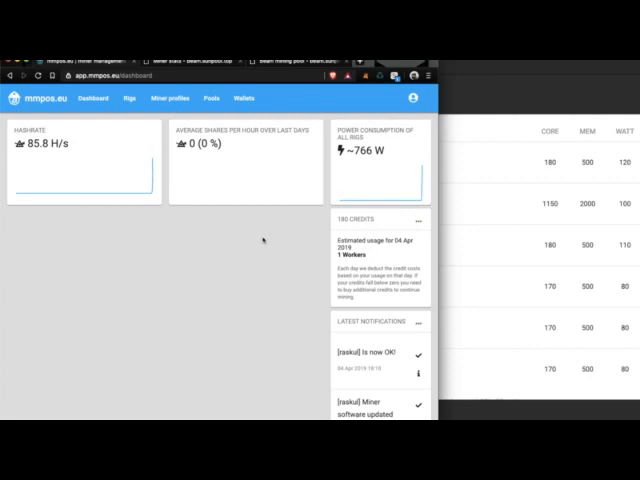
mouse_move(243, 112)
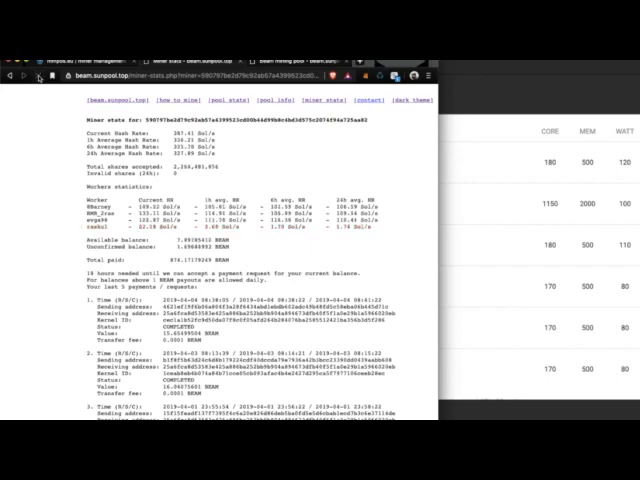
double_click(130, 235)
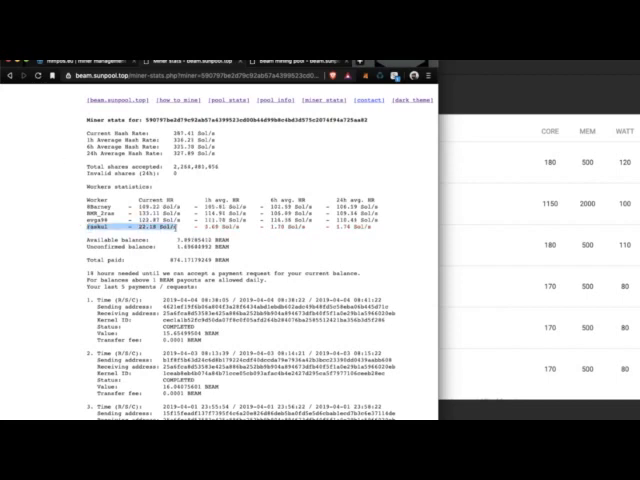